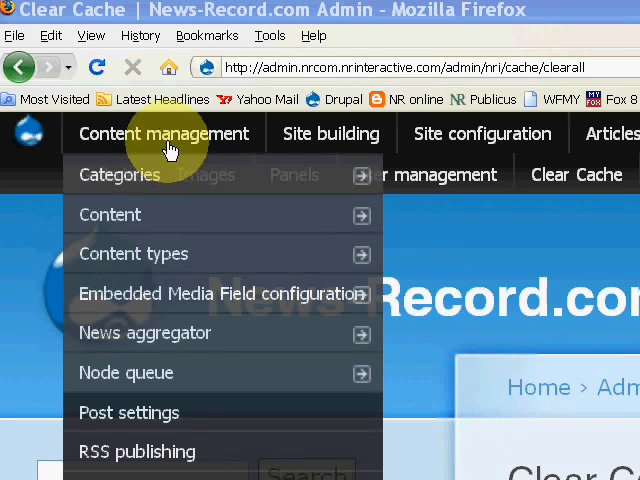
pyautogui.moveTo(110, 214)
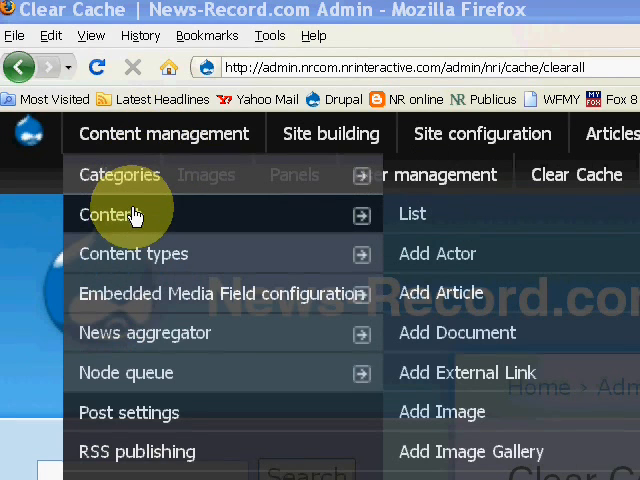
pyautogui.moveTo(352, 216)
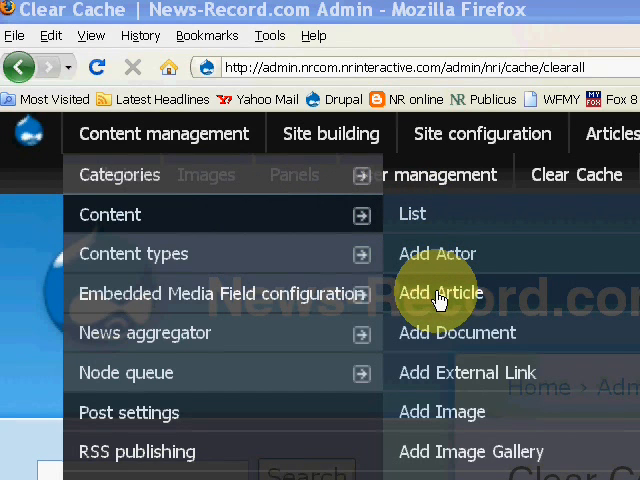
# Open the Submit Article form via Add Article
pyautogui.click(440, 292)
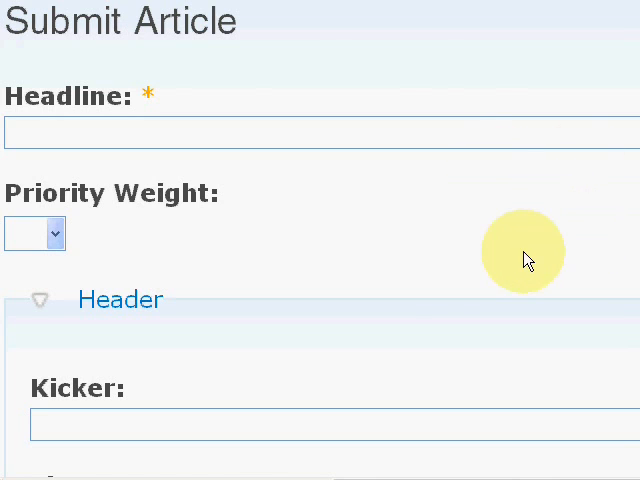
# Enter the headline "Stewart to leave Gibbs, become owner-driver in '09" and open the priority weight choices
pyautogui.click(250, 132)
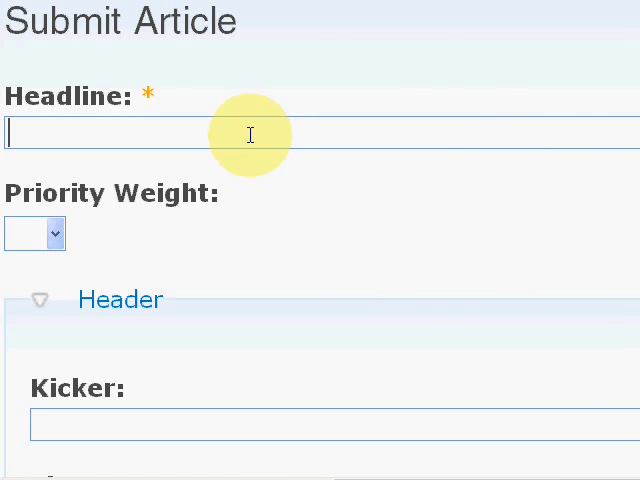
pyautogui.write("Stewart to leave Gibbs, become owner-driver in '09")
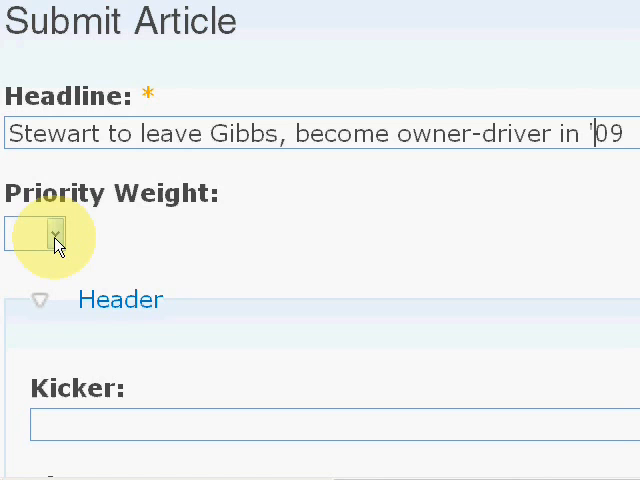
pyautogui.click(56, 232)
pyautogui.write('Greensboro (NC)')
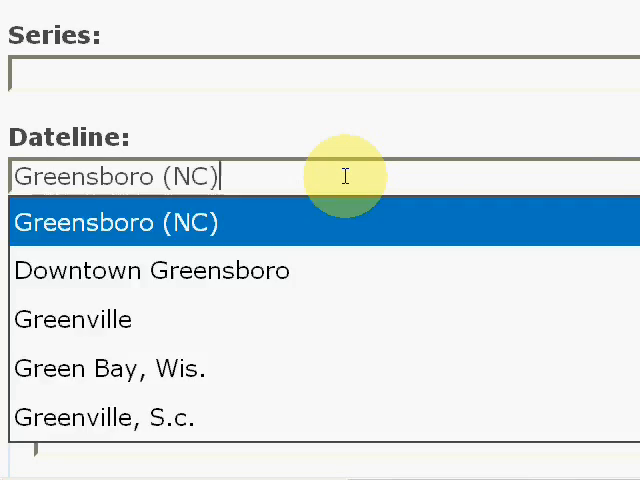
# Set the dateline to Greensboro (NC) and enter the byline Mark Binker
pyautogui.click(116, 222)
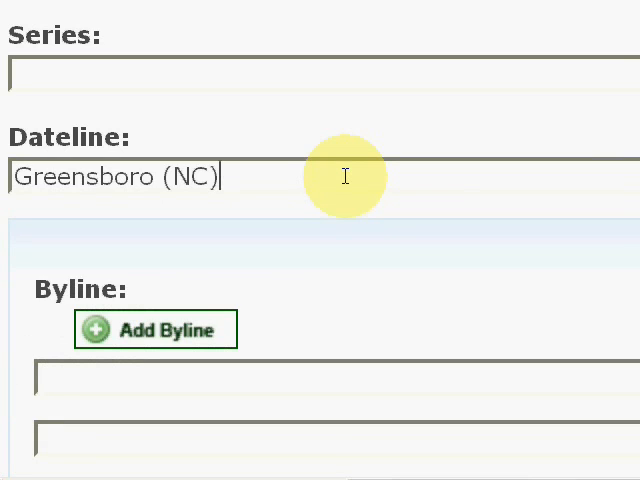
pyautogui.moveTo(262, 372)
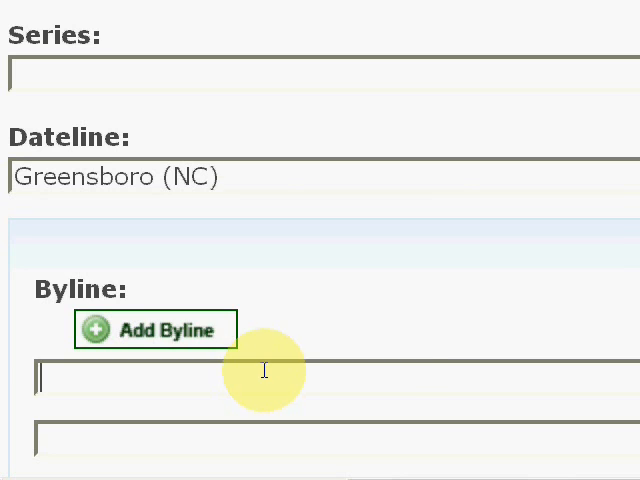
pyautogui.write('Mark')
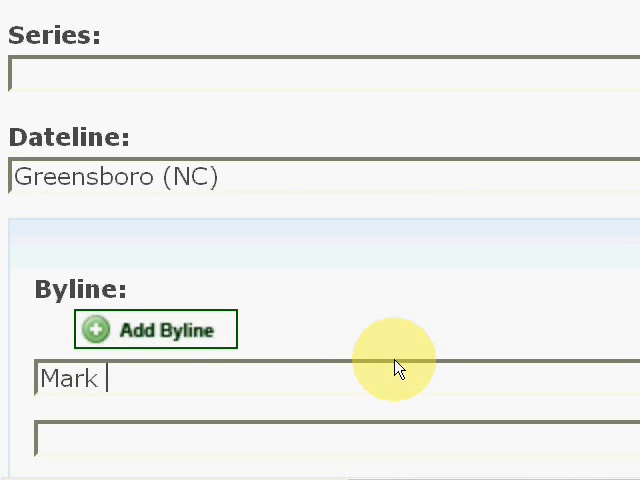
pyautogui.write('Binker')
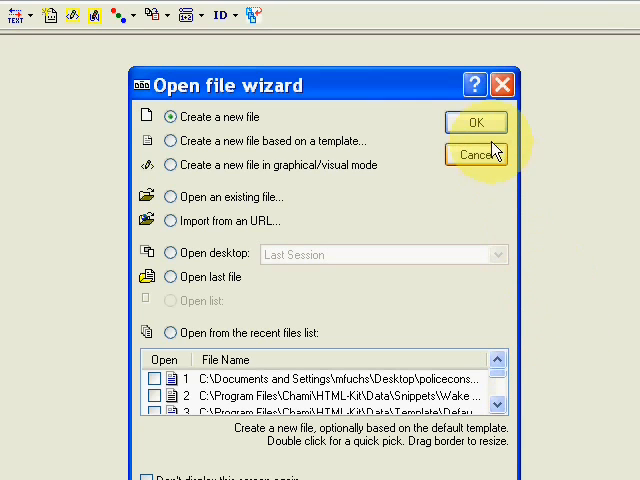
# Create a new blank HTML-Kit file and select all of the story text
pyautogui.click(476, 122)
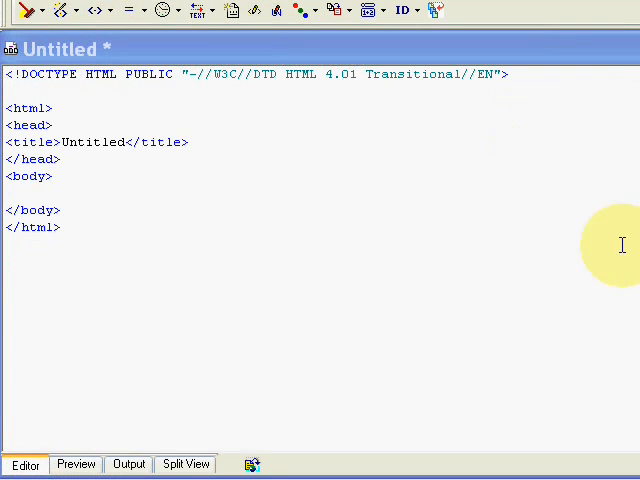
pyautogui.moveTo(138, 252)
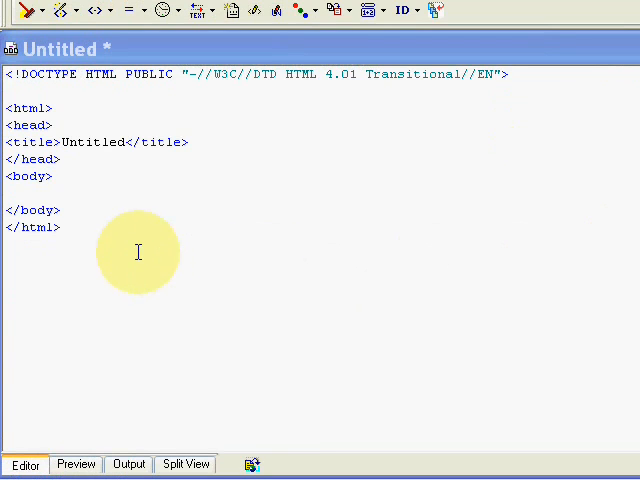
pyautogui.press('ctrl+a')
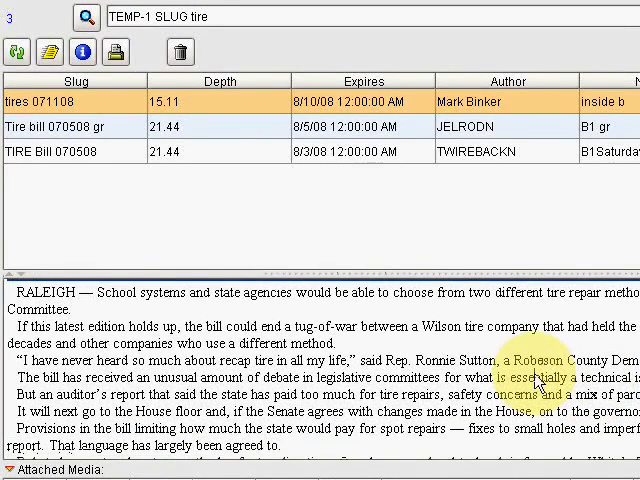
# Scroll through the tires 071108 story text in the DTI list
pyautogui.scroll(-3)
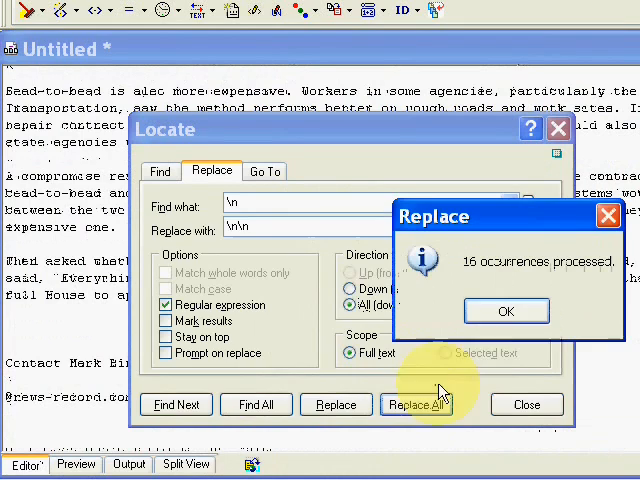
# Replace All to double every line break in the story text
pyautogui.click(506, 312)
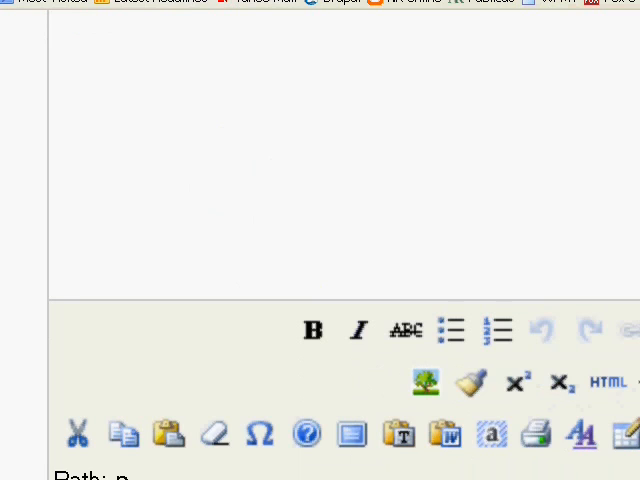
# Paste the tire bill story as plain text into the article body and insert it
pyautogui.scroll(-3)
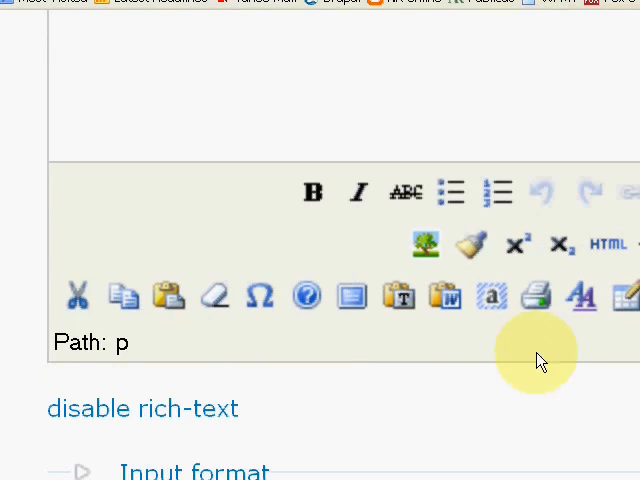
pyautogui.moveTo(400, 296)
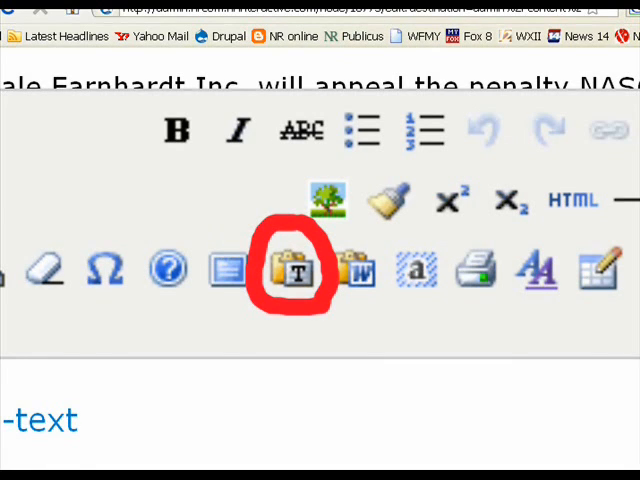
pyautogui.click(292, 270)
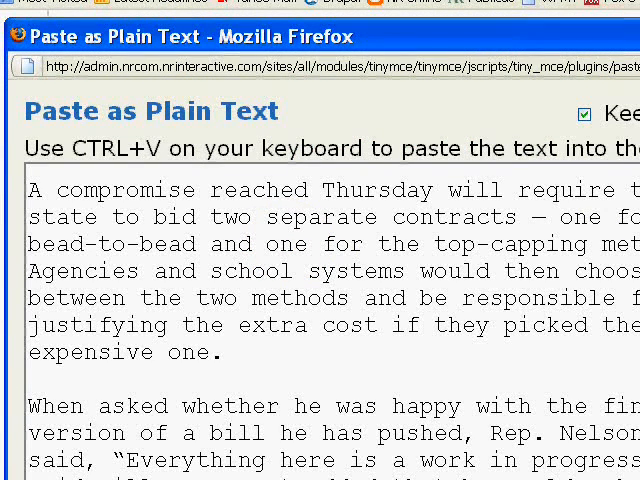
pyautogui.scroll(-3)
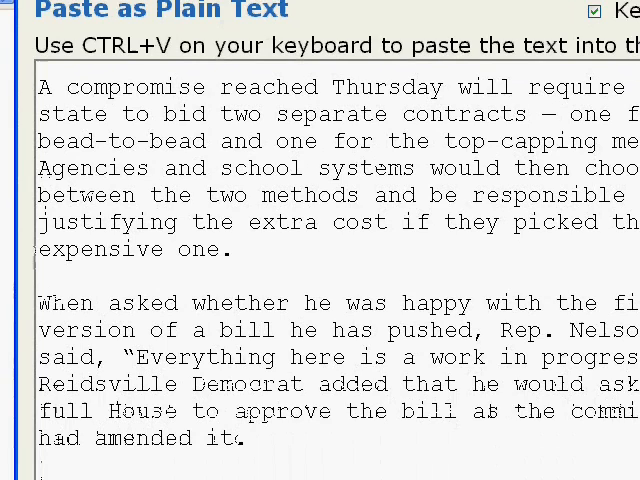
pyautogui.scroll(-3)
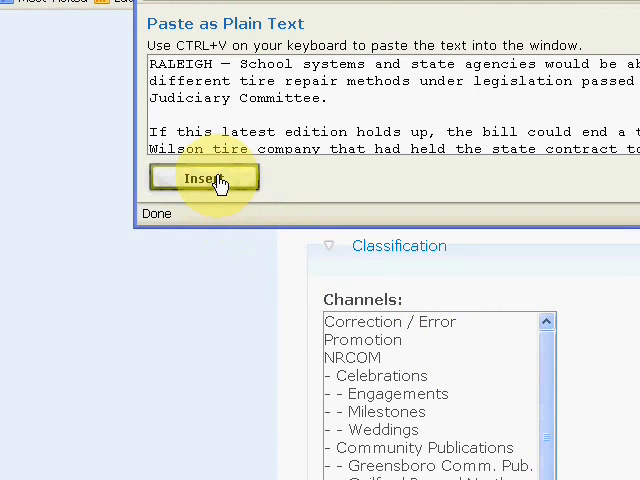
pyautogui.click(204, 178)
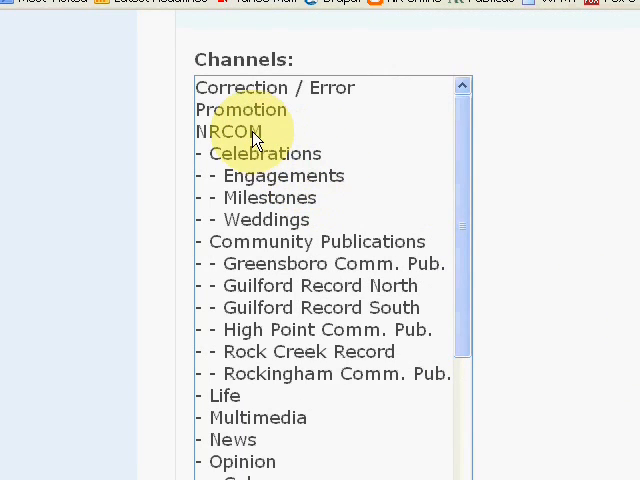
# Assign the article to the NRCOM and News channels and move past the subject list
pyautogui.click(238, 132)
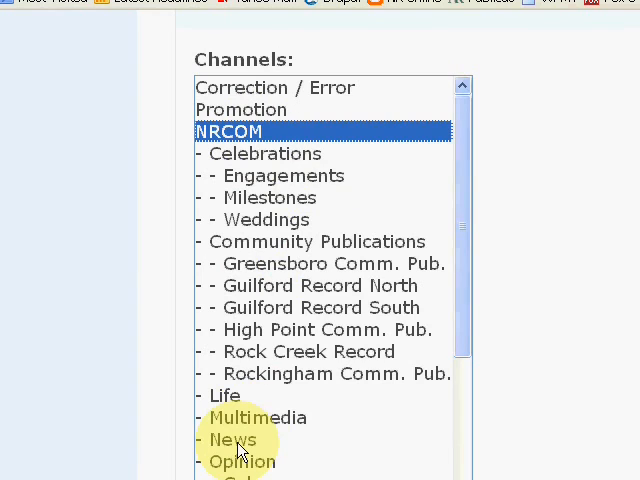
pyautogui.click(236, 440)
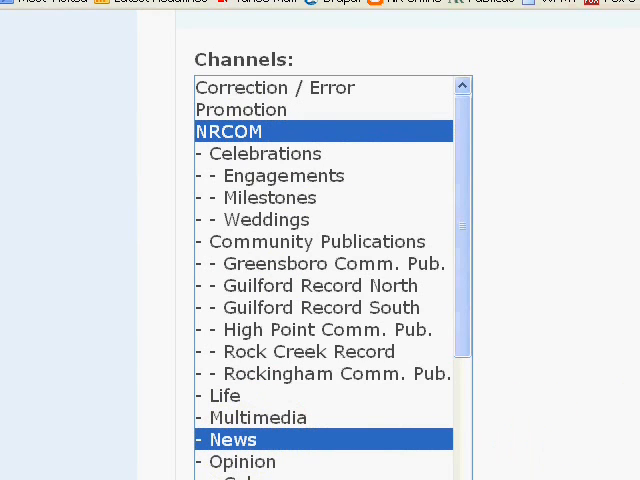
pyautogui.scroll(-3)
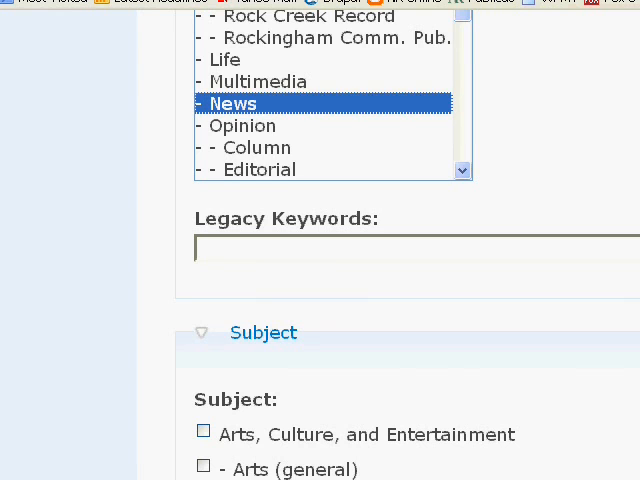
pyautogui.scroll(-3)
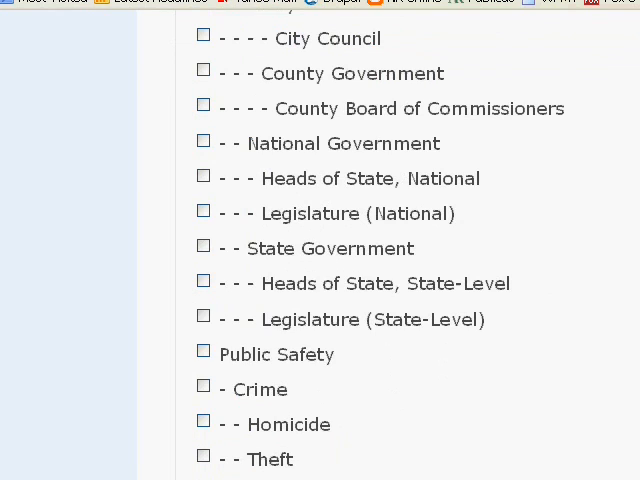
pyautogui.click(204, 318)
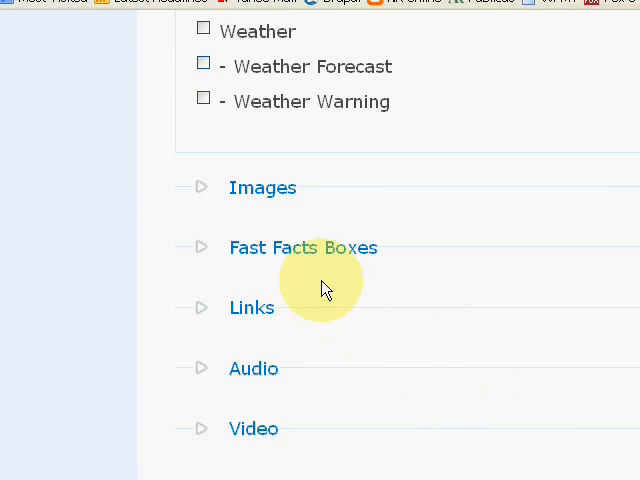
pyautogui.moveTo(320, 260)
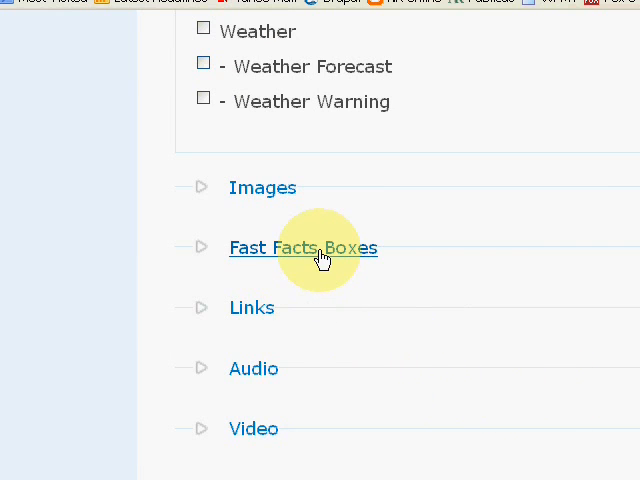
# Expand Fast Facts Boxes and give the fact box the header "NASCAR this weekend"
pyautogui.click(300, 246)
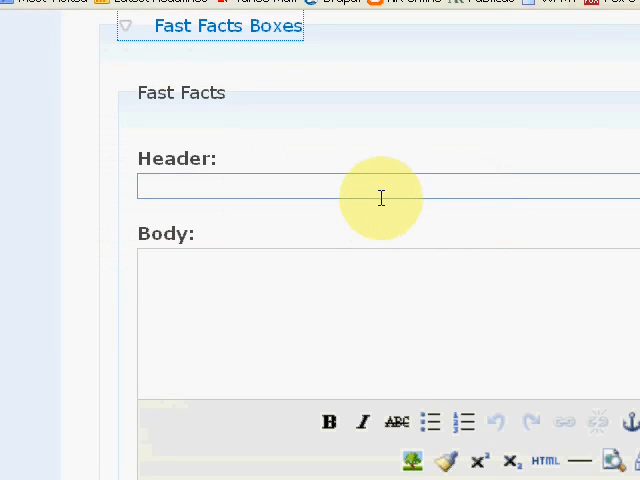
pyautogui.write('nascar this weekend')
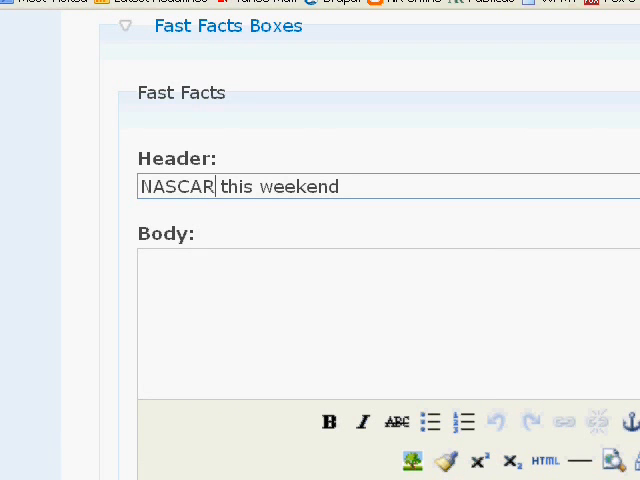
pyautogui.scroll(-3)
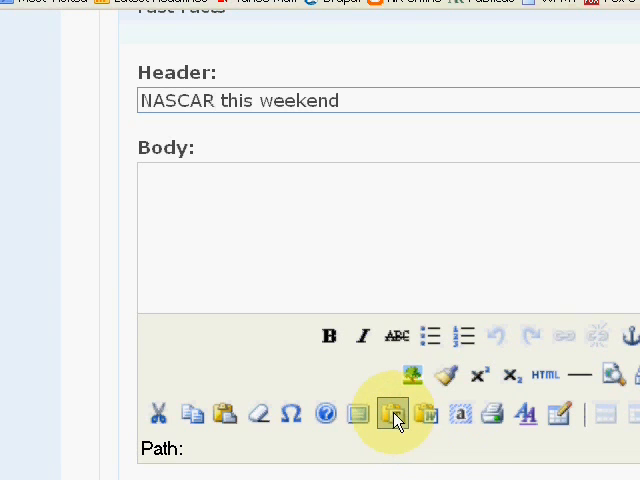
# Paste the Sprint Cup and Nationwide Series race details as plain text into the fact box body
pyautogui.click(392, 412)
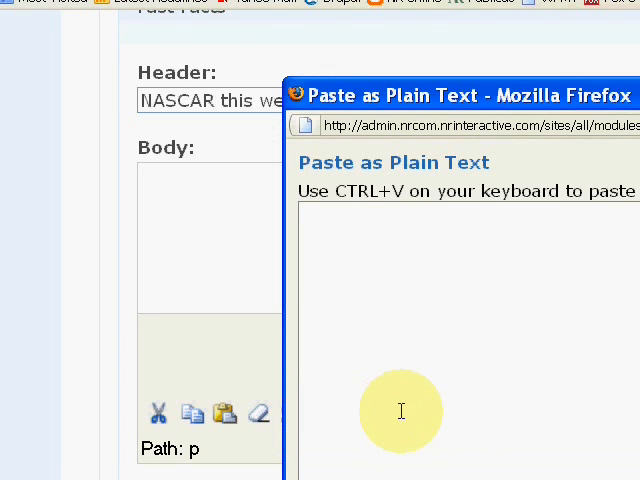
pyautogui.press('ctrl+v')
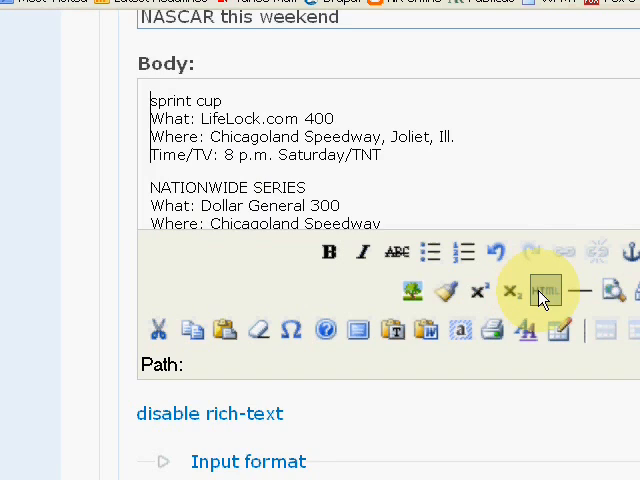
pyautogui.moveTo(544, 292)
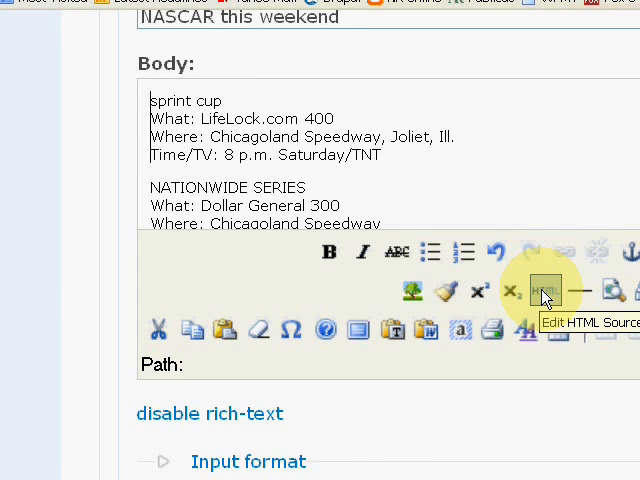
# Check the fact box body's HTML source, then bold the Sprint Cup and NATIONWIDE SERIES headings
pyautogui.click(546, 292)
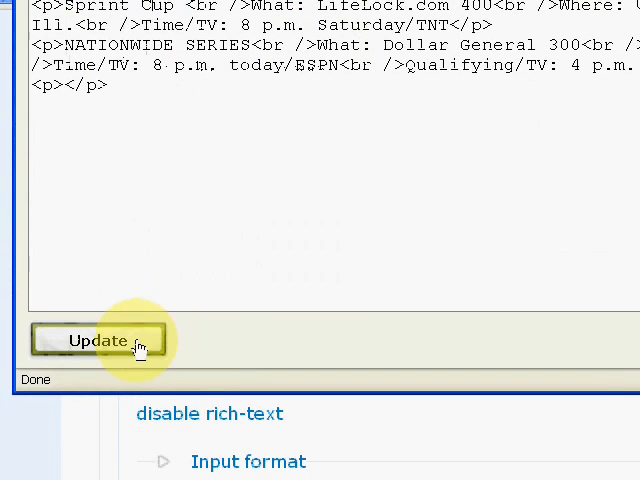
pyautogui.click(96, 340)
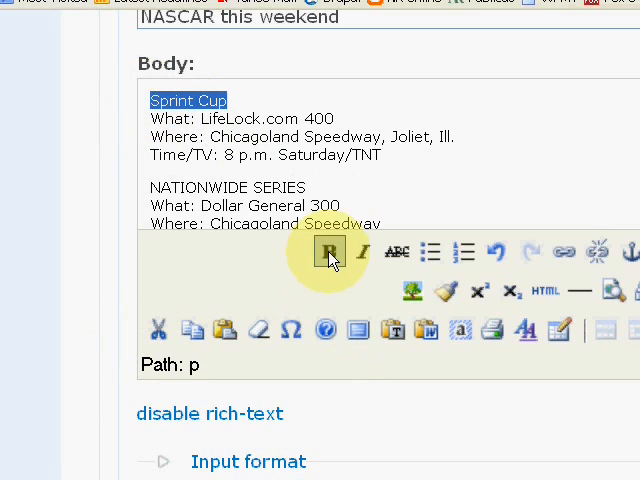
pyautogui.doubleClick(228, 188)
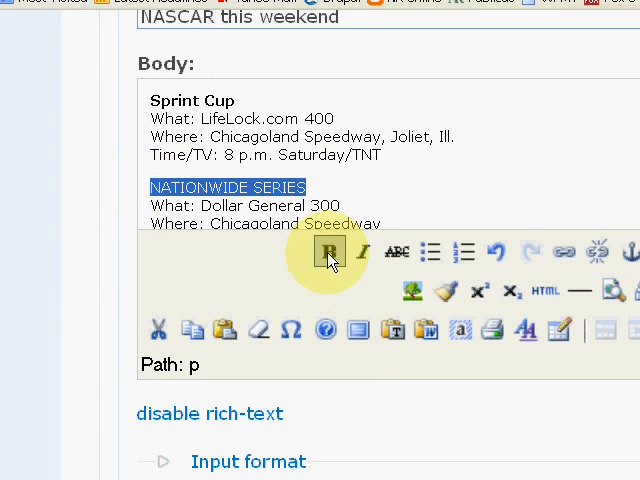
pyautogui.click(328, 252)
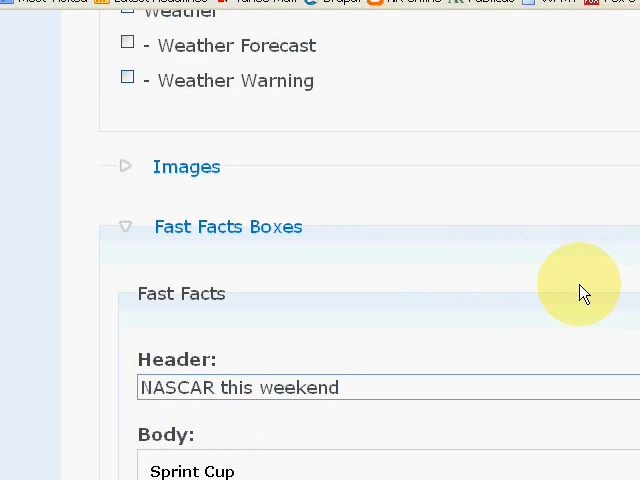
pyautogui.moveTo(186, 166)
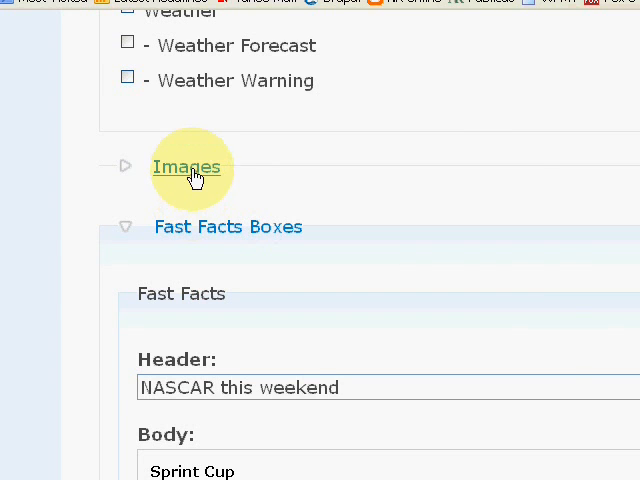
# Expand the Images fieldset and start a new image with Add Image
pyautogui.click(180, 166)
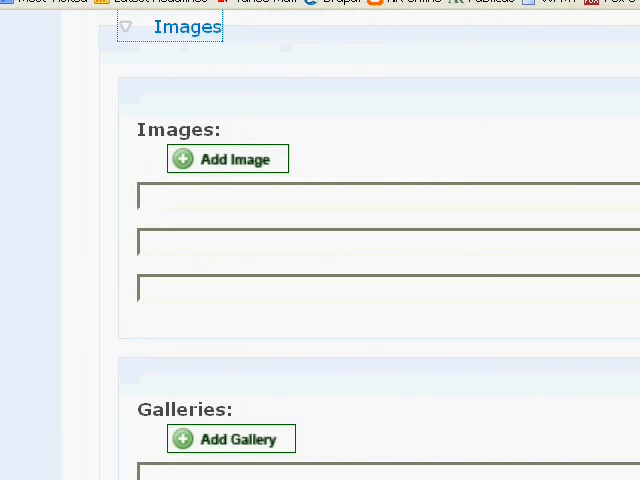
pyautogui.click(226, 160)
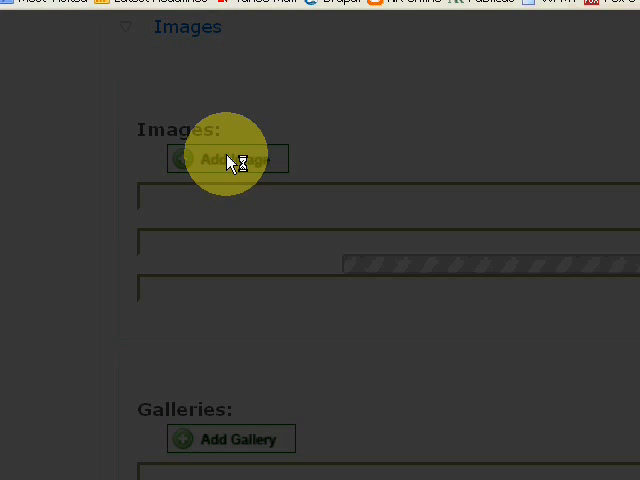
# Title the image 'North Carolina Zoo July 2008' and upload zoopicwolford.jpg from the Desktop
pyautogui.click(226, 160)
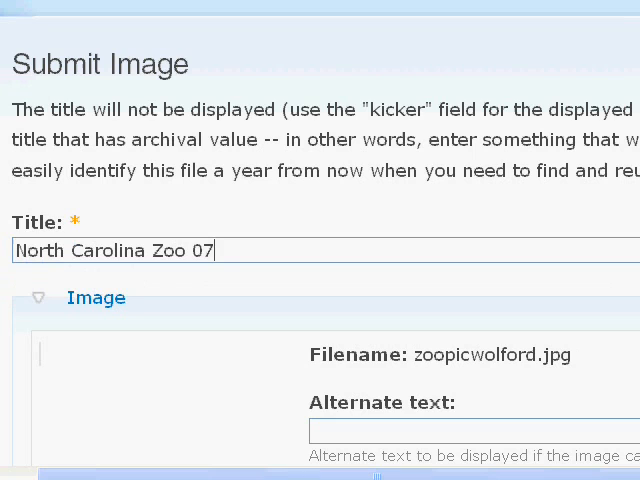
pyautogui.write('1008')
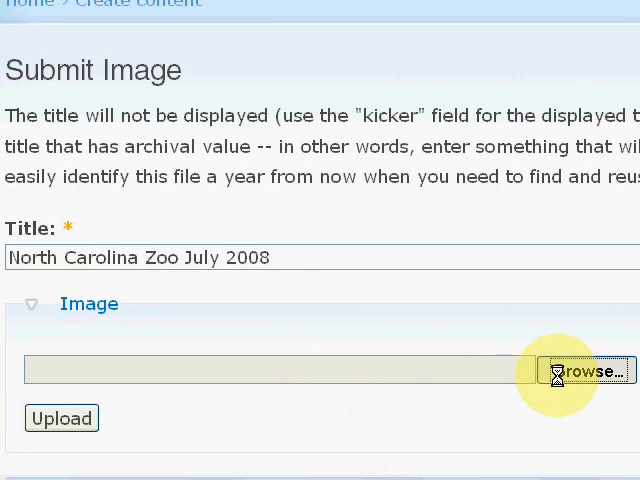
pyautogui.click(588, 372)
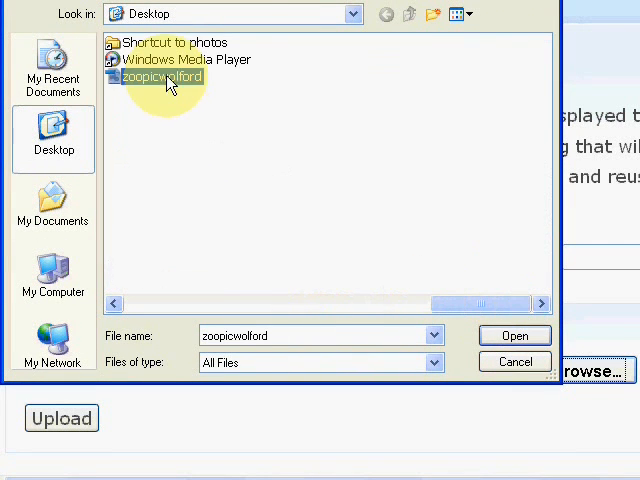
pyautogui.click(514, 336)
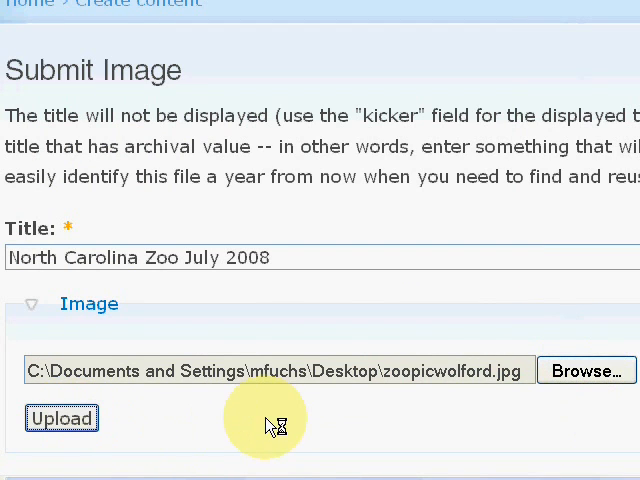
pyautogui.click(60, 418)
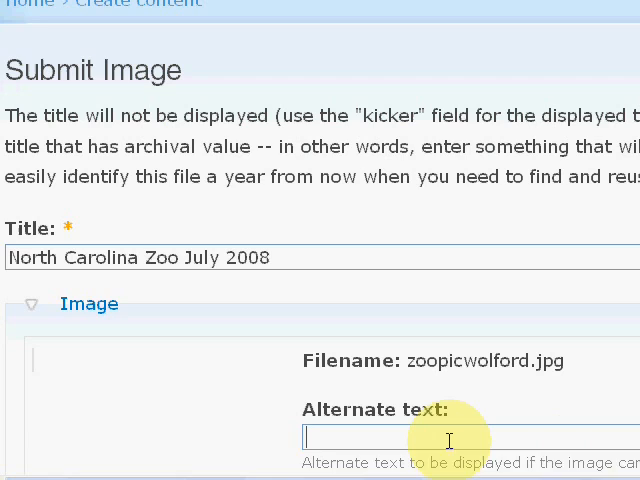
# Enter 'N.C. Zoo' as the image's mouse-over Title
pyautogui.write('N.C. Zo')
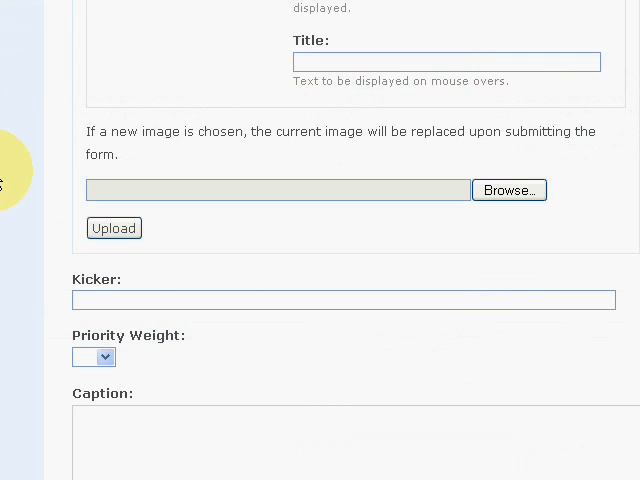
pyautogui.click(446, 60)
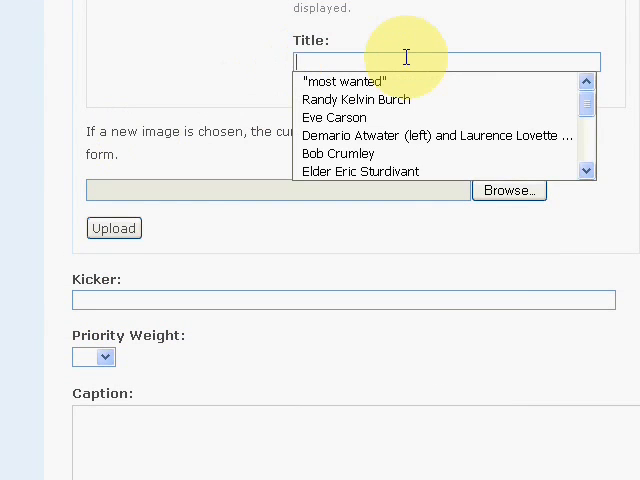
pyautogui.write('N.C. Z')
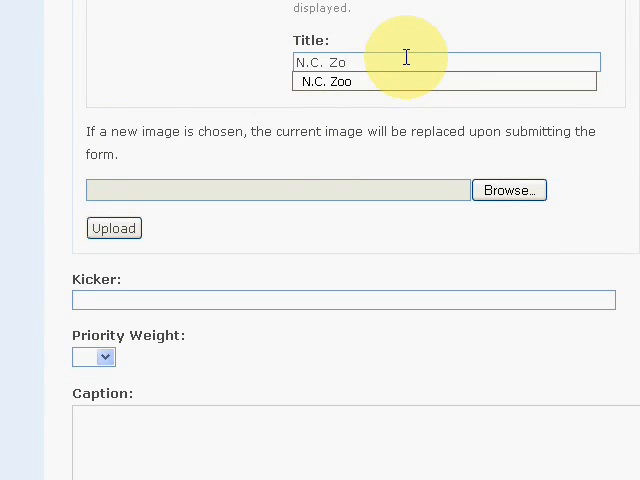
pyautogui.write('o')
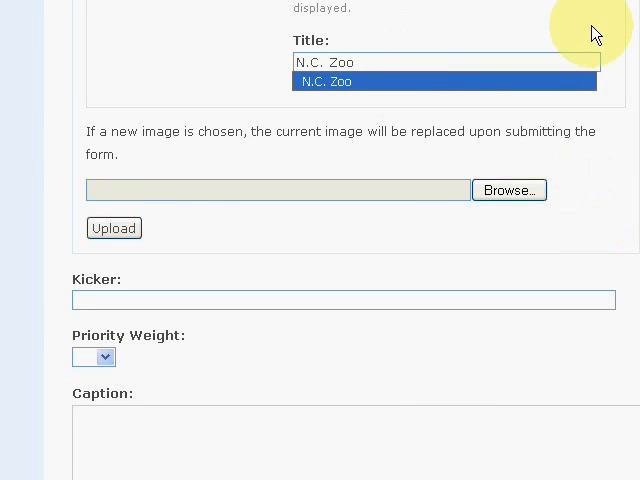
pyautogui.click(444, 80)
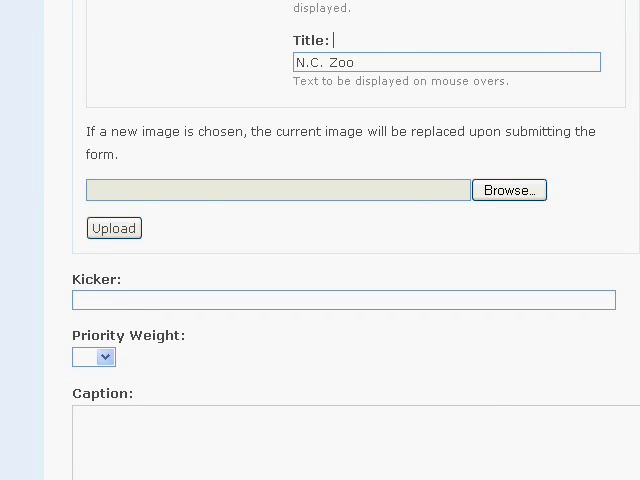
pyautogui.scroll(-3)
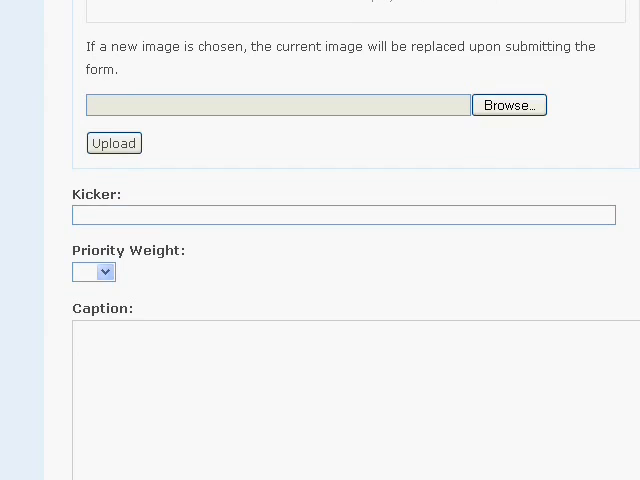
# Paste the cutline and trim it to 'Visitors at the North Carolina Zoo's African Pavillion in Asheboro on Thursday.'
pyautogui.scroll(-3)
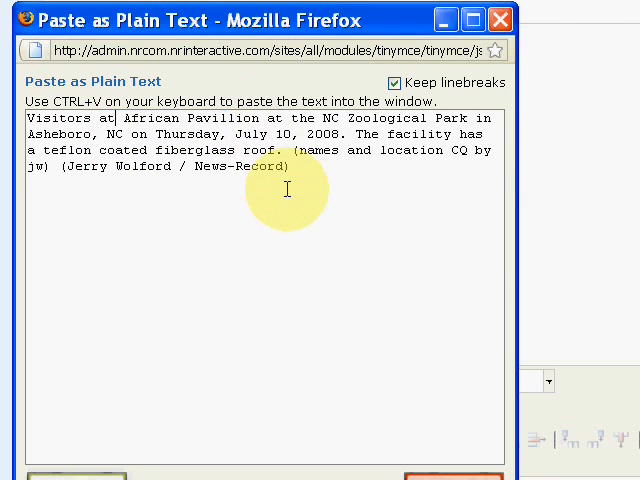
pyautogui.write('the')
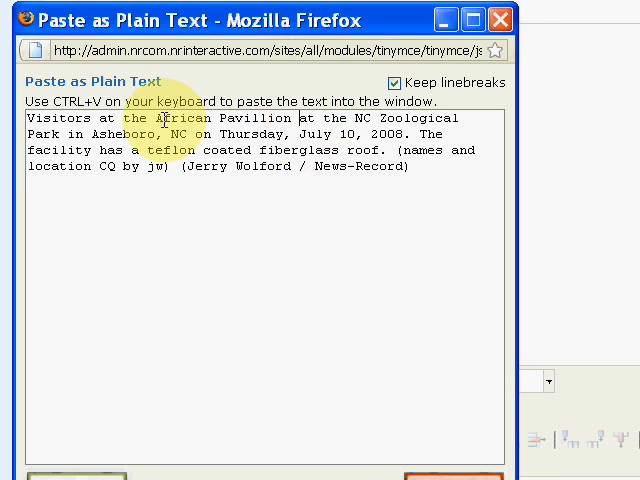
pyautogui.write('N.')
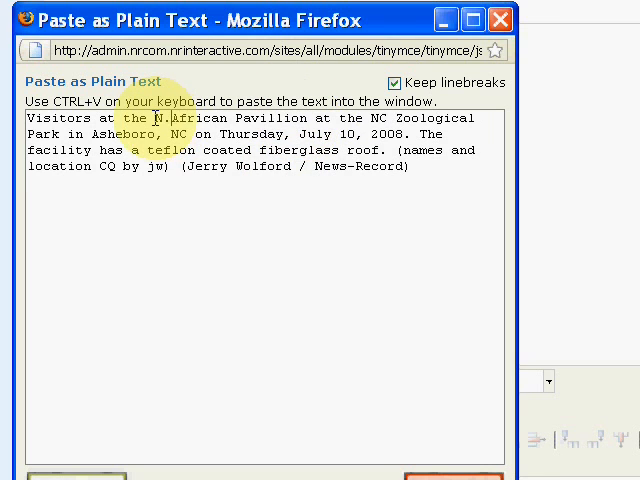
pyautogui.write("North Carolina Zoo's")
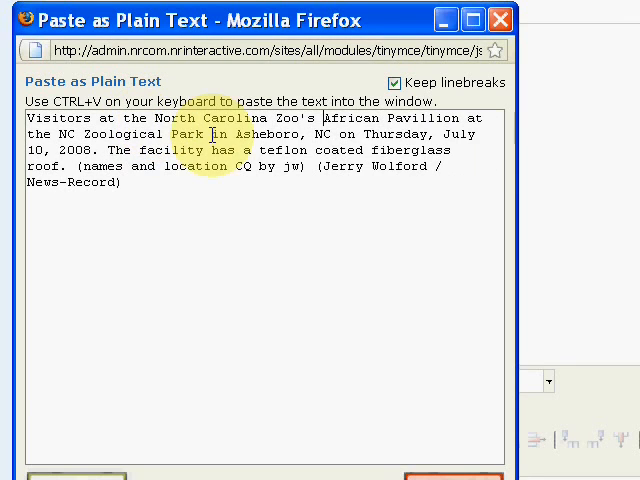
pyautogui.moveTo(452, 118); pyautogui.dragTo(210, 134)
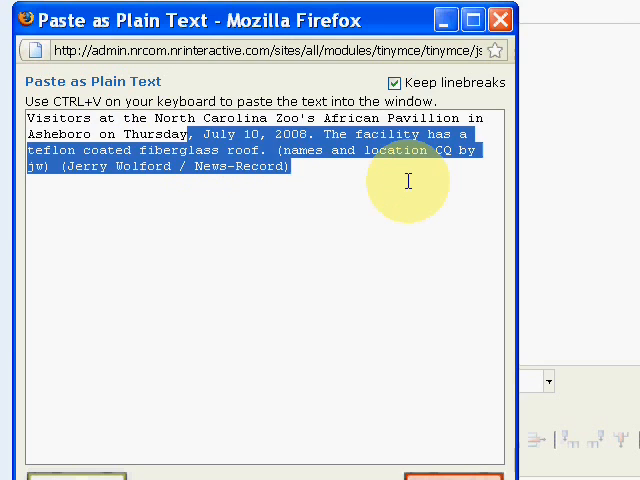
pyautogui.press('Delete')
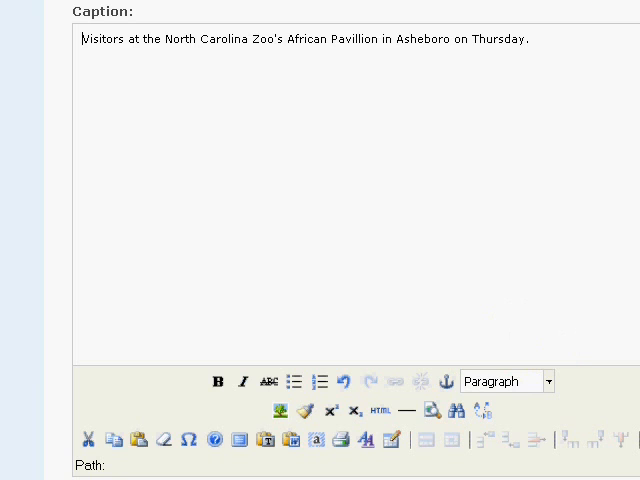
# Enter Jerry Wolford in the Credit field, accepting the autocomplete match
pyautogui.scroll(-3)
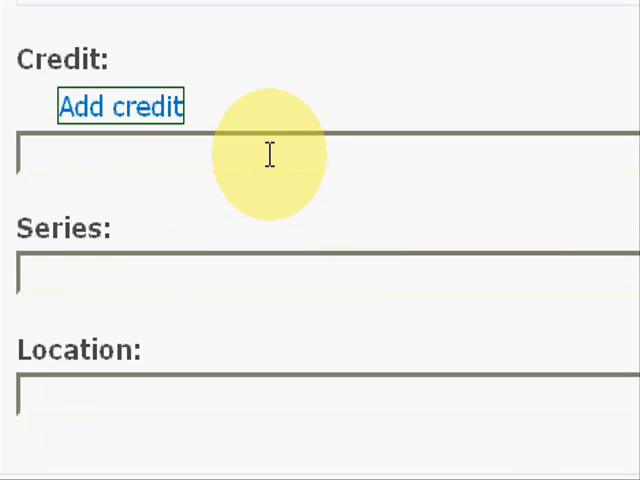
pyautogui.write('Jerry')
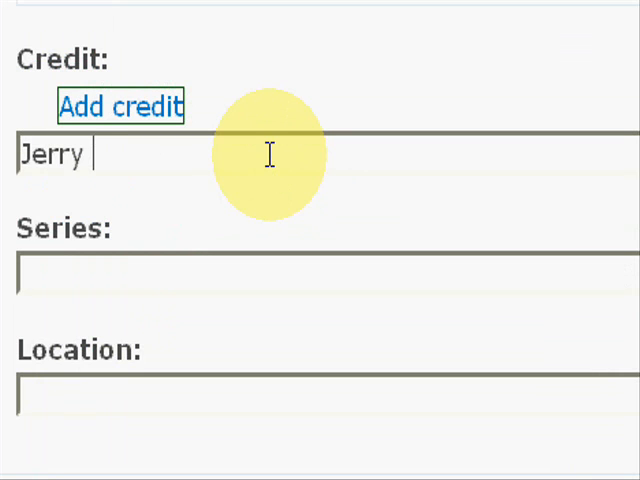
pyautogui.write('Wolford')
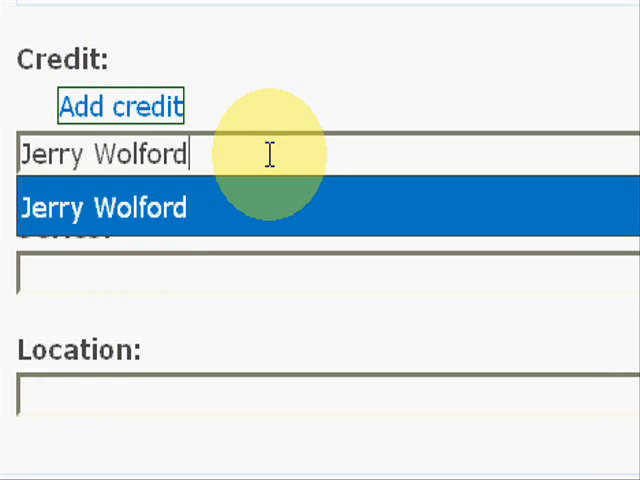
pyautogui.click(100, 208)
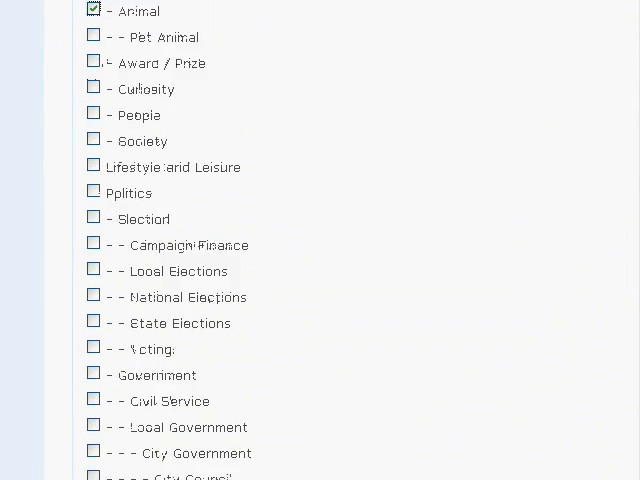
# Expand Publishing options below the categories, showing the article set to Published
pyautogui.scroll(-3)
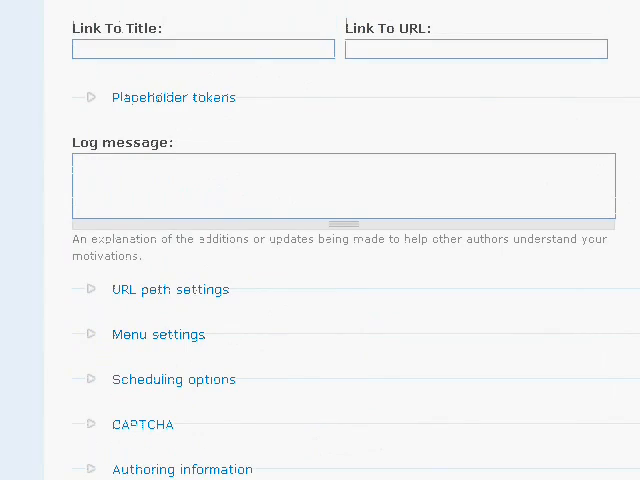
pyautogui.scroll(-3)
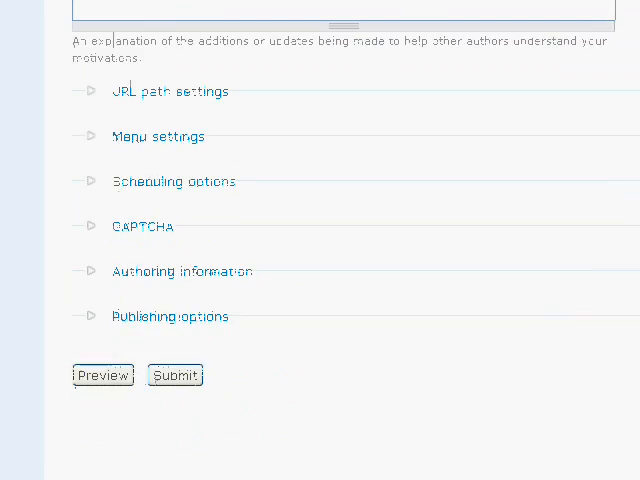
pyautogui.click(168, 316)
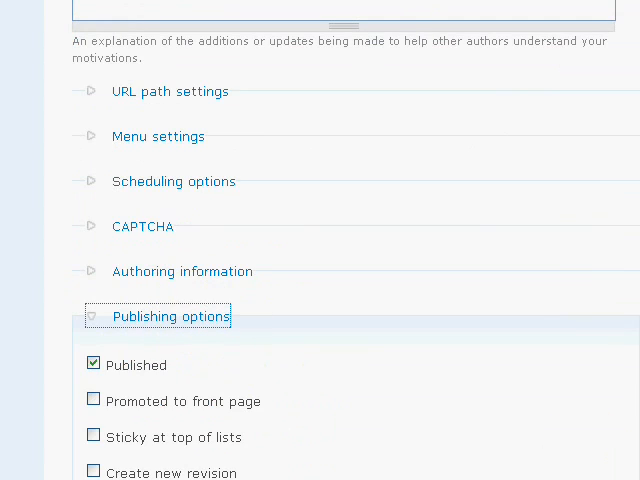
pyautogui.scroll(-3)
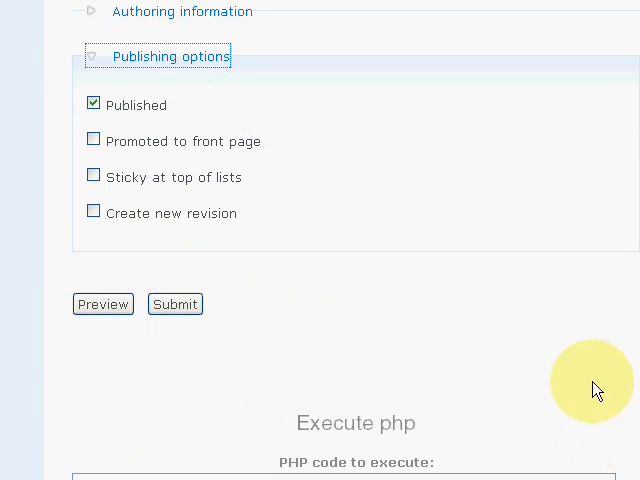
pyautogui.click(176, 304)
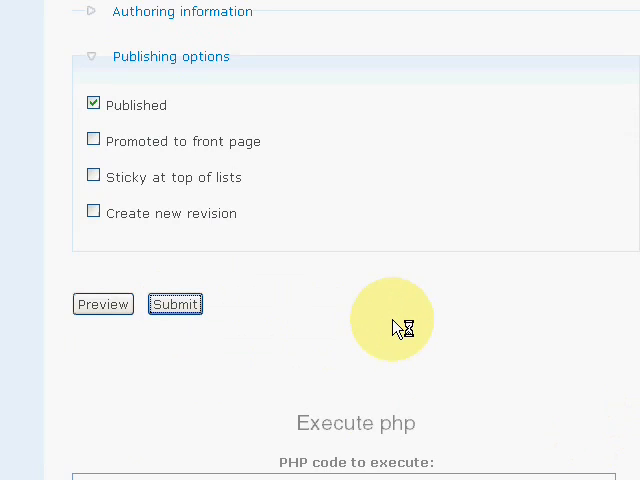
pyautogui.click(176, 304)
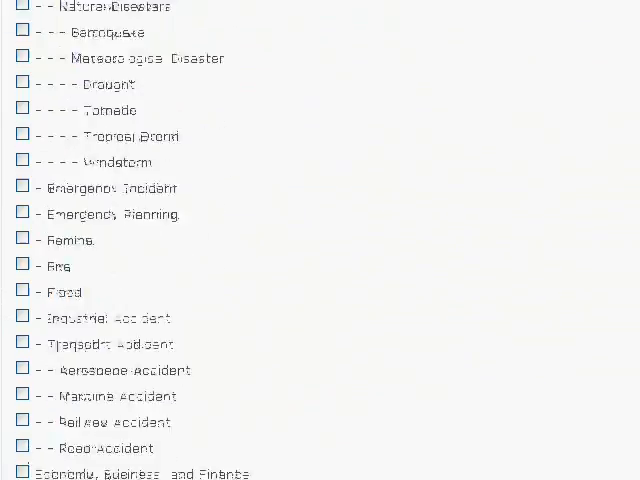
# Scroll back past the saved zoo image and Fast Facts and expand the Links fieldset
pyautogui.scroll(-3)
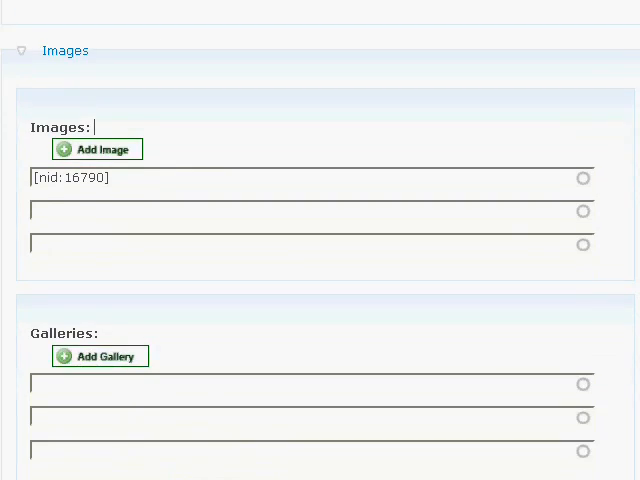
pyautogui.scroll(-3)
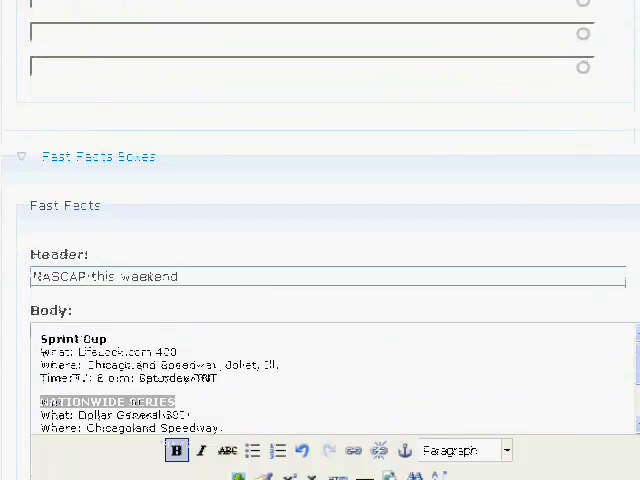
pyautogui.scroll(-3)
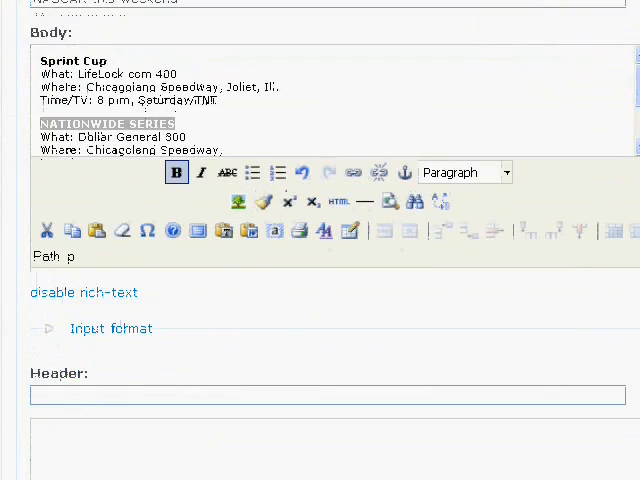
pyautogui.scroll(-3)
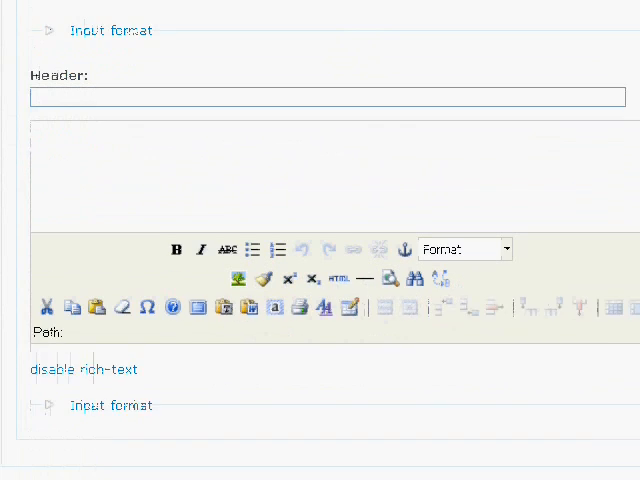
pyautogui.scroll(-3)
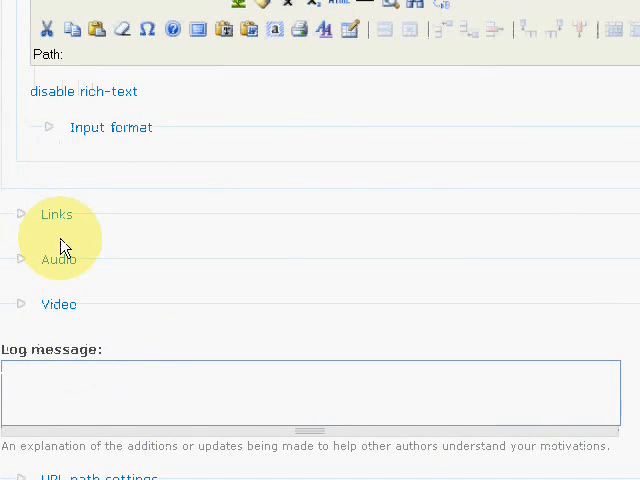
pyautogui.click(56, 214)
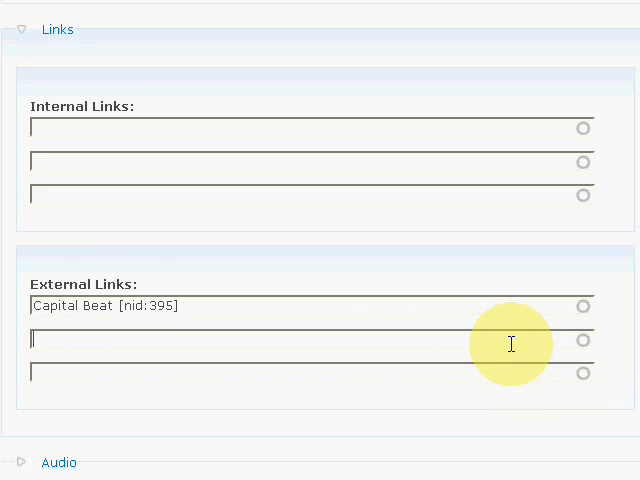
# Add 'N.C. Zoo begins summer hours [nid:4551]' as an internal link alongside external Capital Beat [nid:395]
pyautogui.write('Zoo')
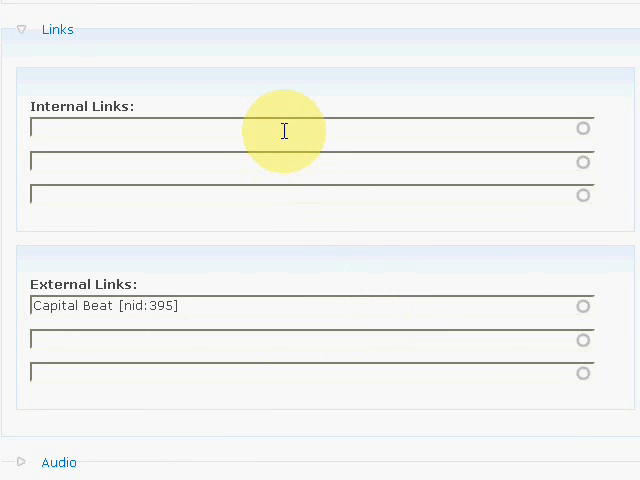
pyautogui.write('N.C. Zoo begins summer hours [nid:4551')
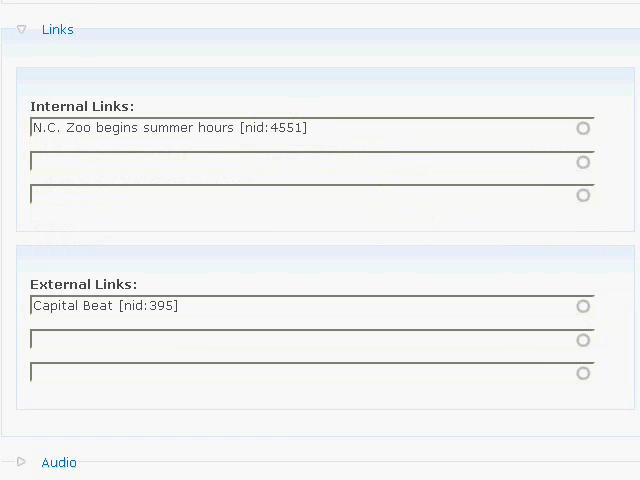
pyautogui.scroll(-3)
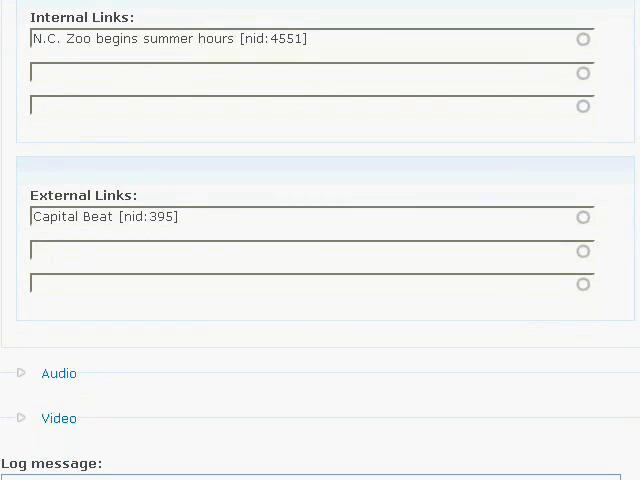
pyautogui.scroll(-3)
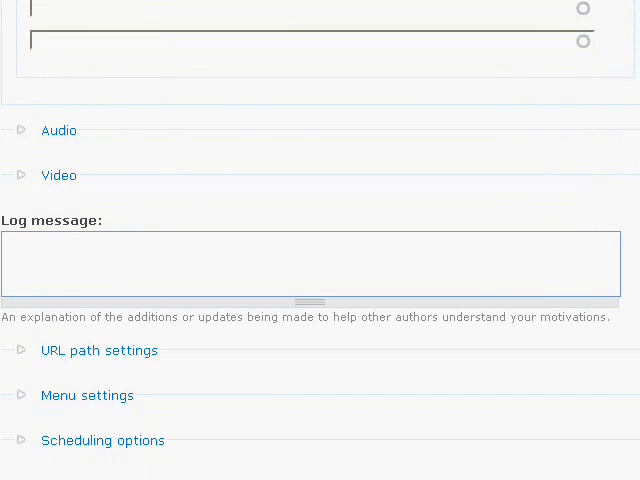
pyautogui.scroll(-3)
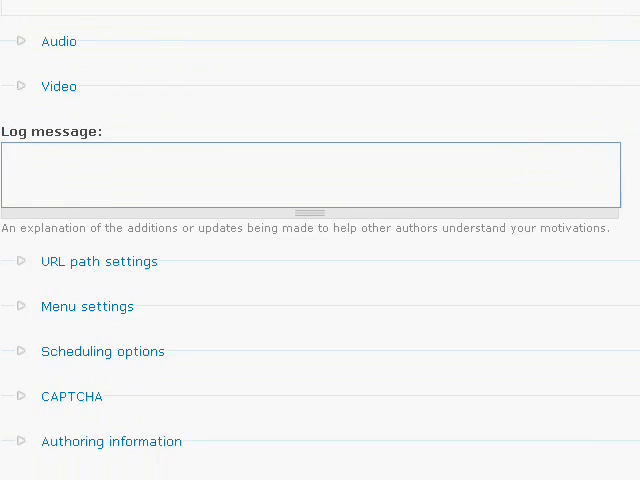
pyautogui.scroll(-3)
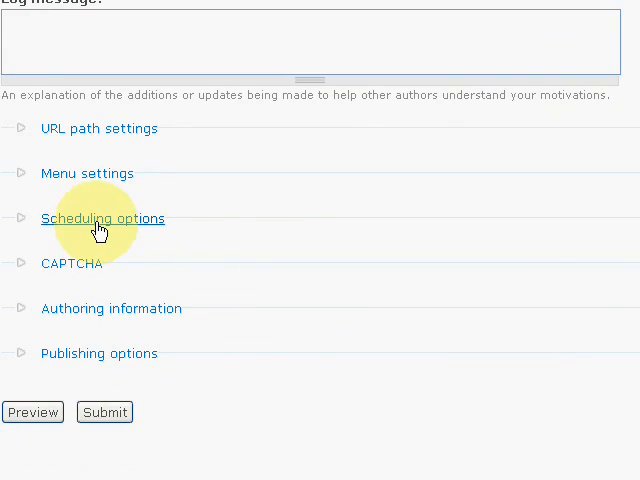
pyautogui.click(102, 218)
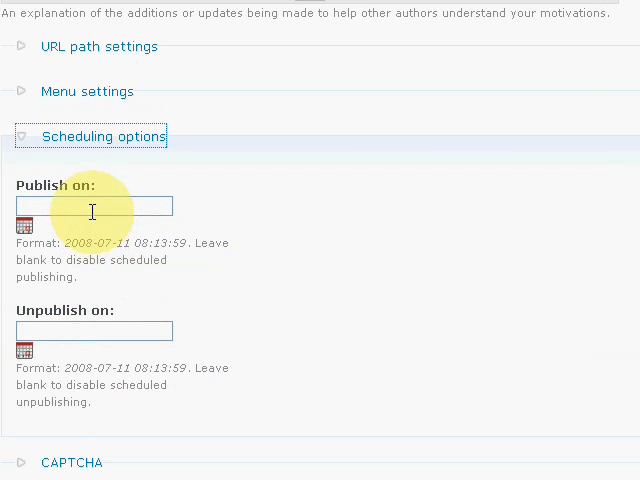
pyautogui.write('2')
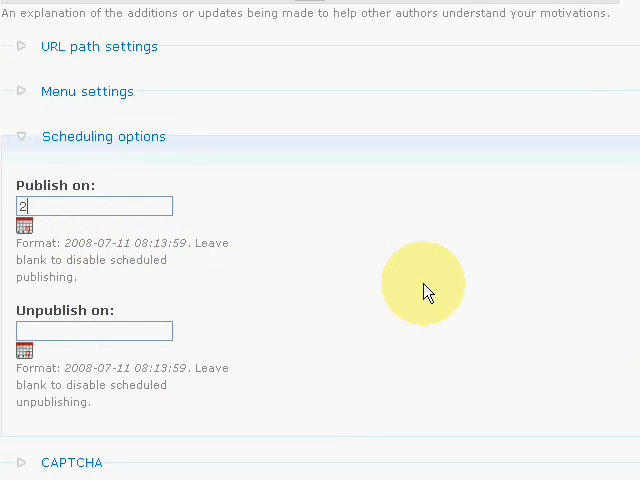
pyautogui.write('008-0')
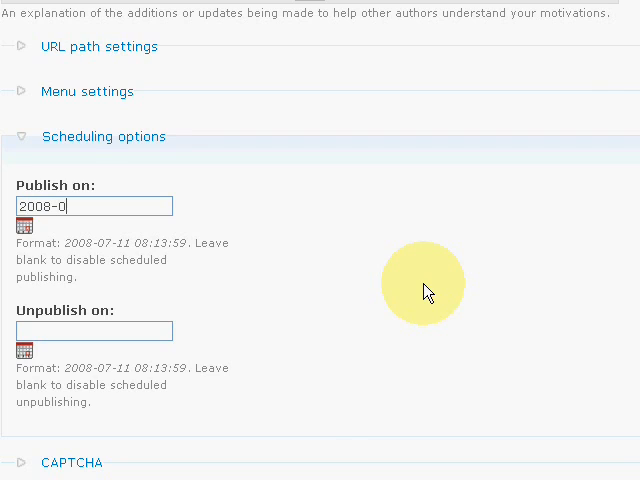
pyautogui.write('725')
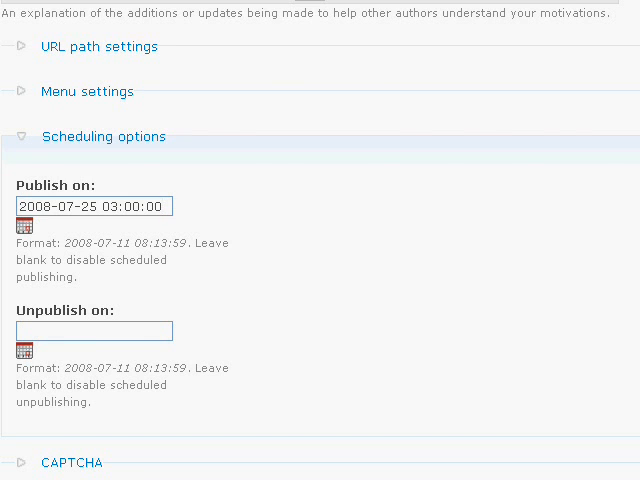
pyautogui.click(160, 206)
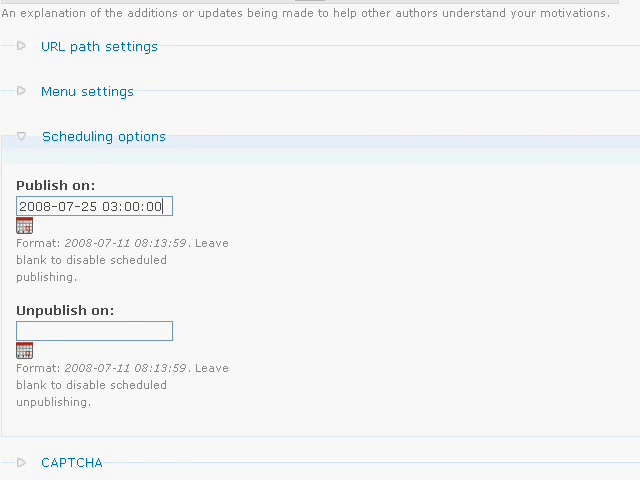
# Tick Published and Promoted to front page, then submit the Stewart article
pyautogui.scroll(-3)
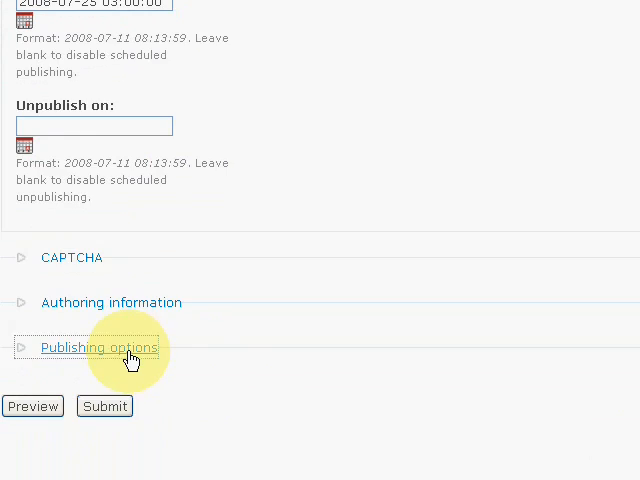
pyautogui.click(100, 348)
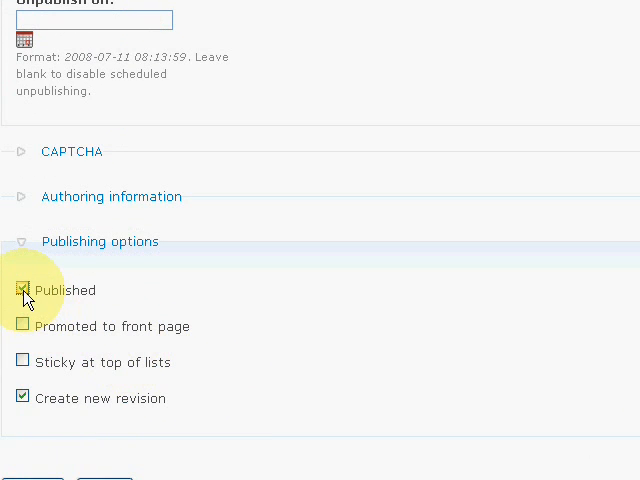
pyautogui.click(24, 326)
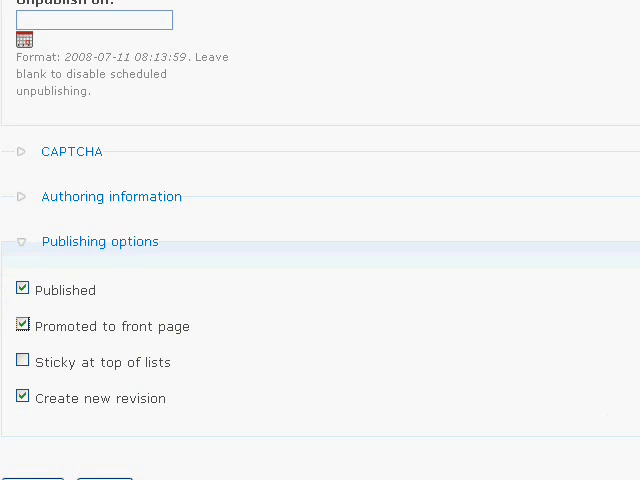
pyautogui.scroll(-3)
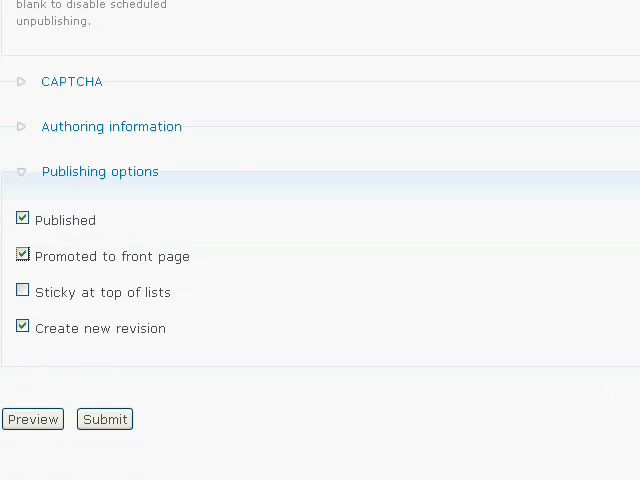
pyautogui.click(104, 420)
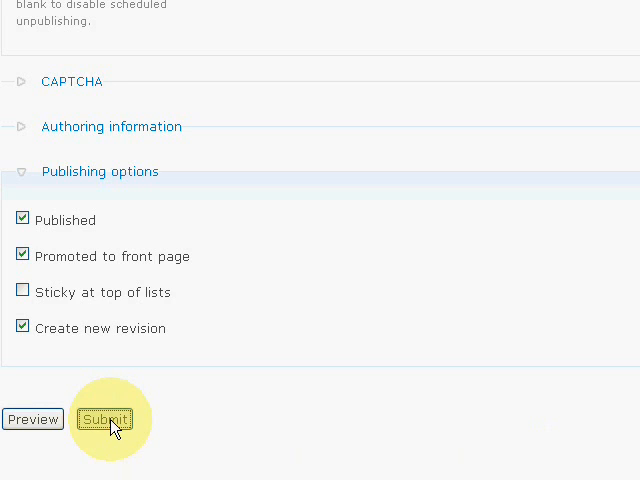
pyautogui.click(104, 420)
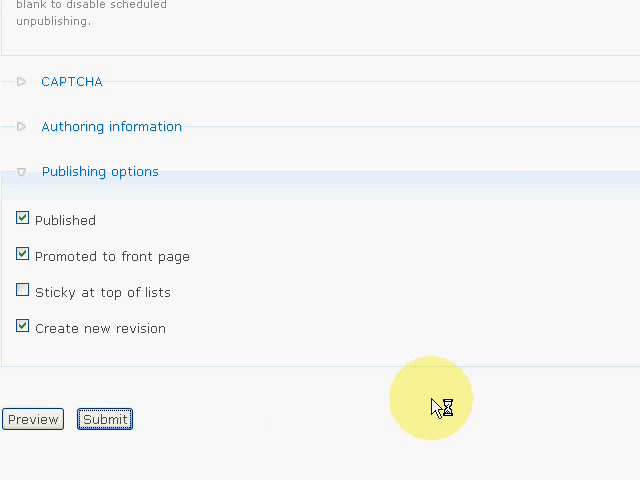
pyautogui.click(104, 420)
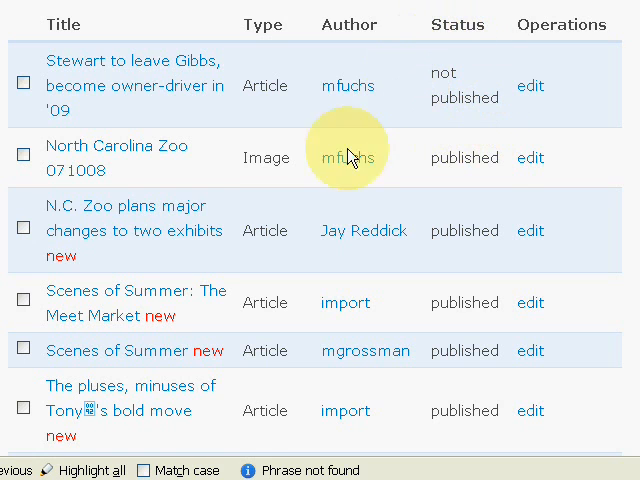
# Return to the Content administration page with its status, type and category filters
pyautogui.click(188, 40)
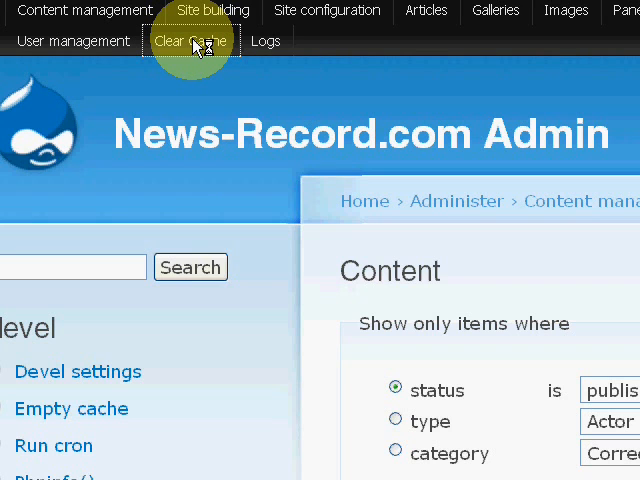
# Clear the site caches from the admin menu, revisit Content, and clear them again for confirmation
pyautogui.click(190, 40)
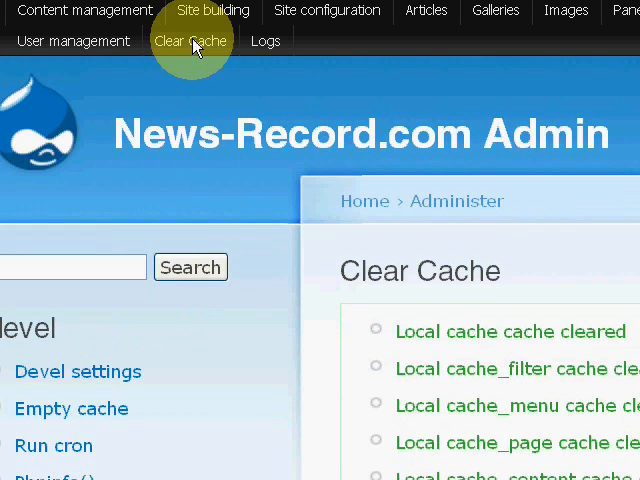
pyautogui.moveTo(164, 110)
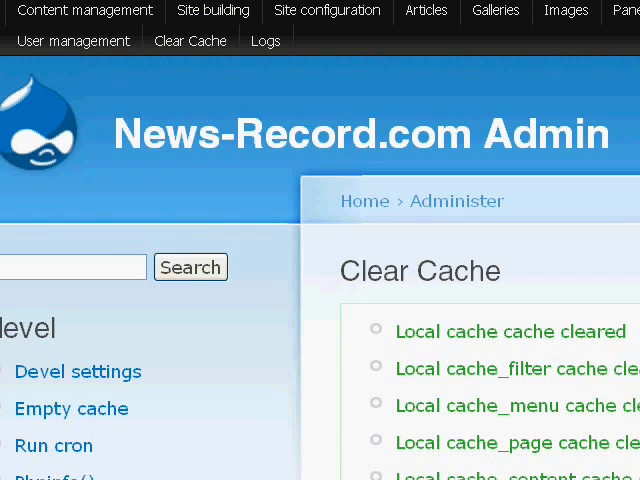
pyautogui.click(84, 12)
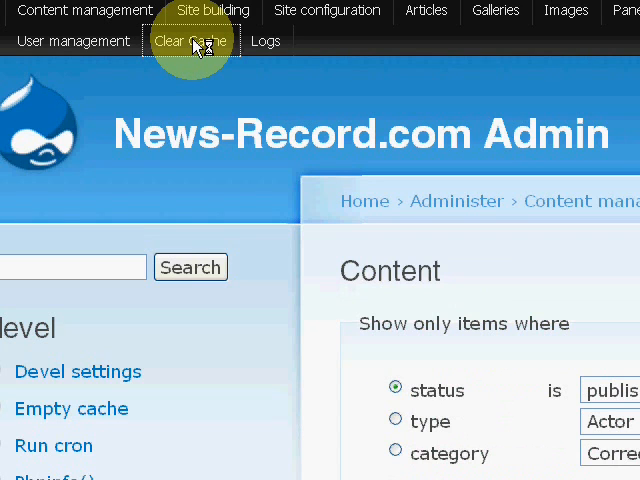
pyautogui.click(190, 40)
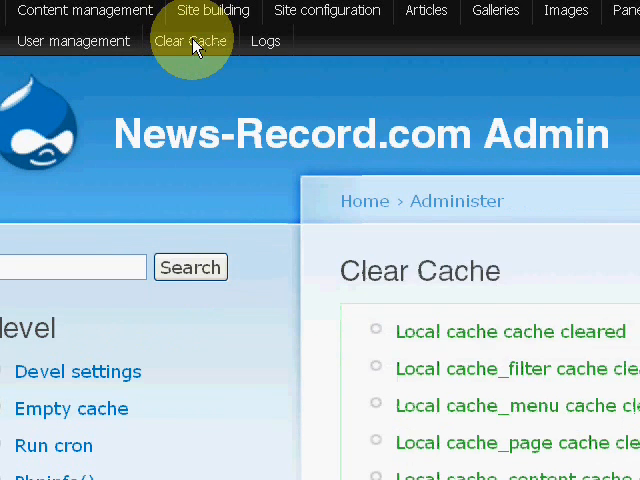
pyautogui.moveTo(160, 112)
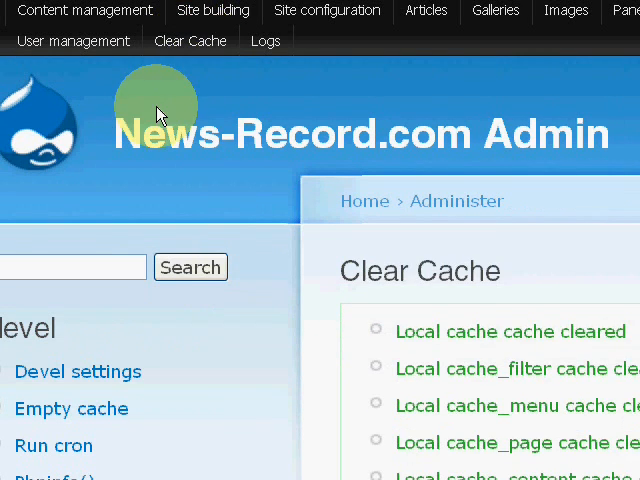